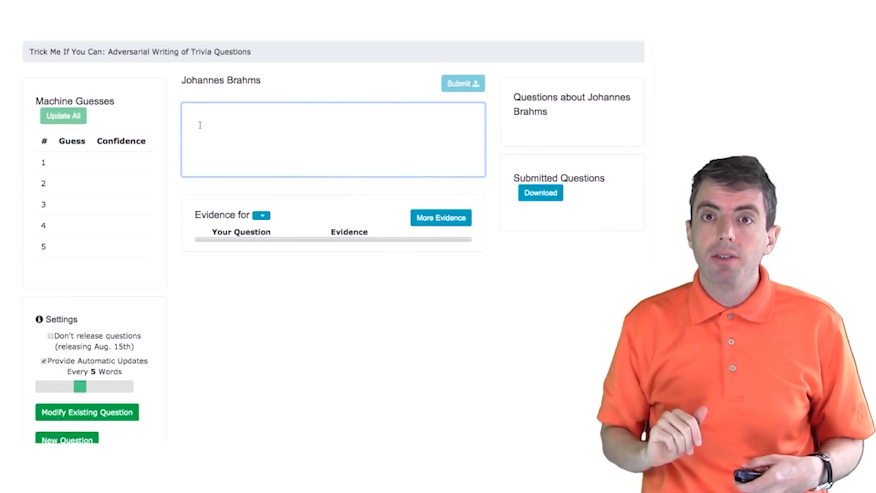
Type a clue: Karl Ferdinand Pohl showed this composer pieces behind his Haydn Variations
{"action": "type", "text": "Karl Ferdinand Pohl showed this composer some pieces on which this composer's Variations on a Theme by Haydn were based."}
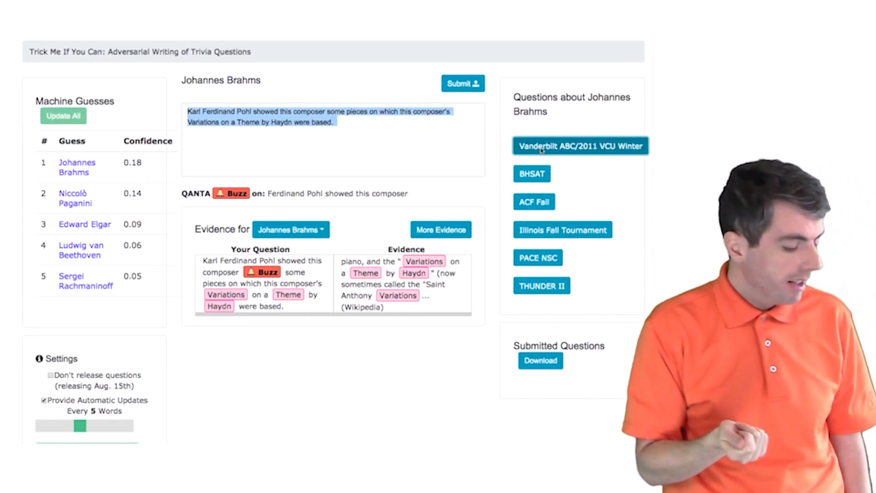
Consult a past tournament Brahms question for ideas on the Chorale St. Antoni rewording
{"action": "left_click", "coordinate": [580, 146]}
{"action": "type", "text": "This composer was given a theme called \"Chorale St. Antoni\" by the archivist of the Vienna Musikverein, which could have been written by Ignaz Pleyel."}
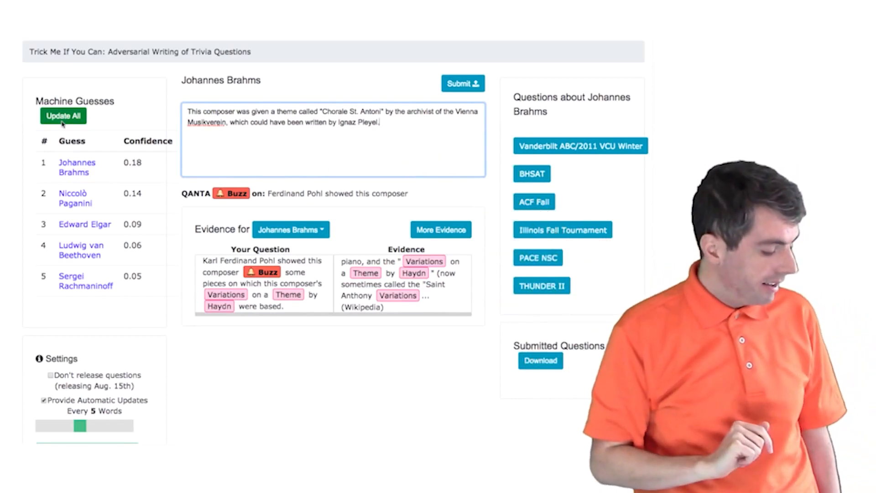
Run Update All so Chopin ranks first and Brahms falls to fourth
{"action": "left_click", "coordinate": [62, 116]}
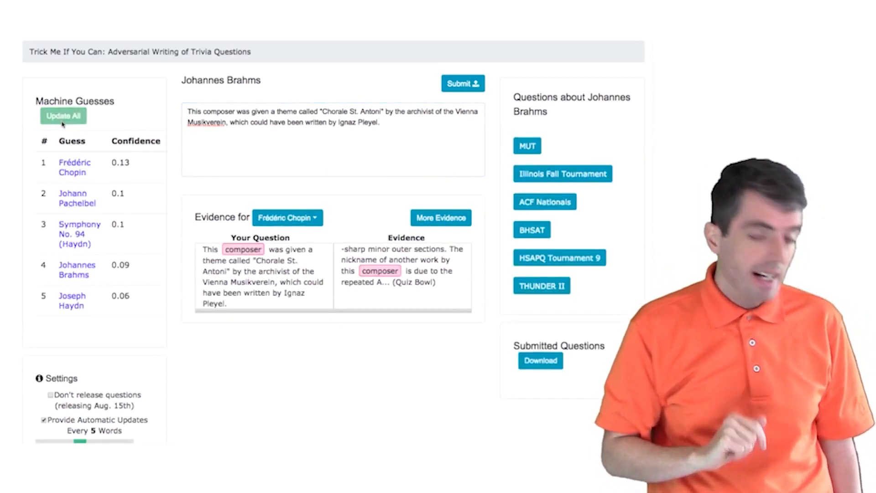